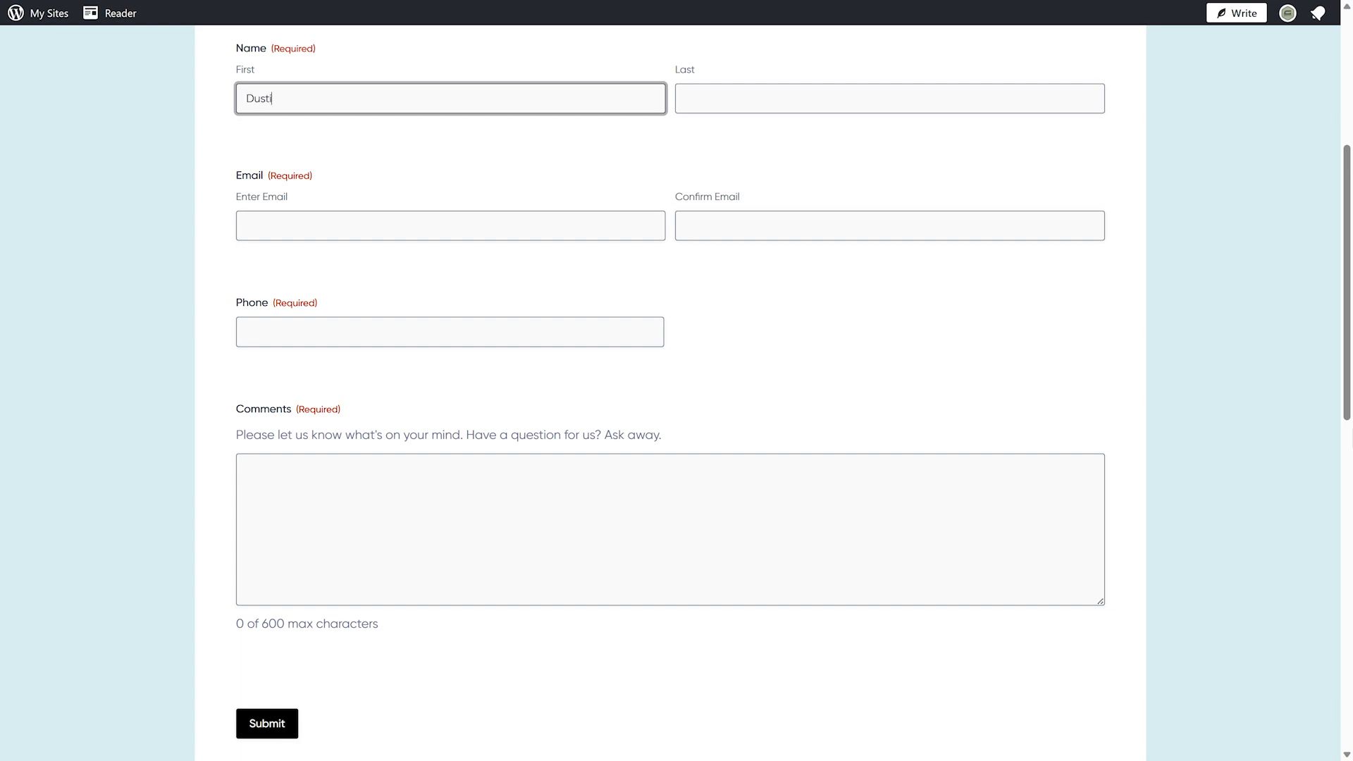
Fill the demo form's message with 'How do I get started building'
text(How do I)
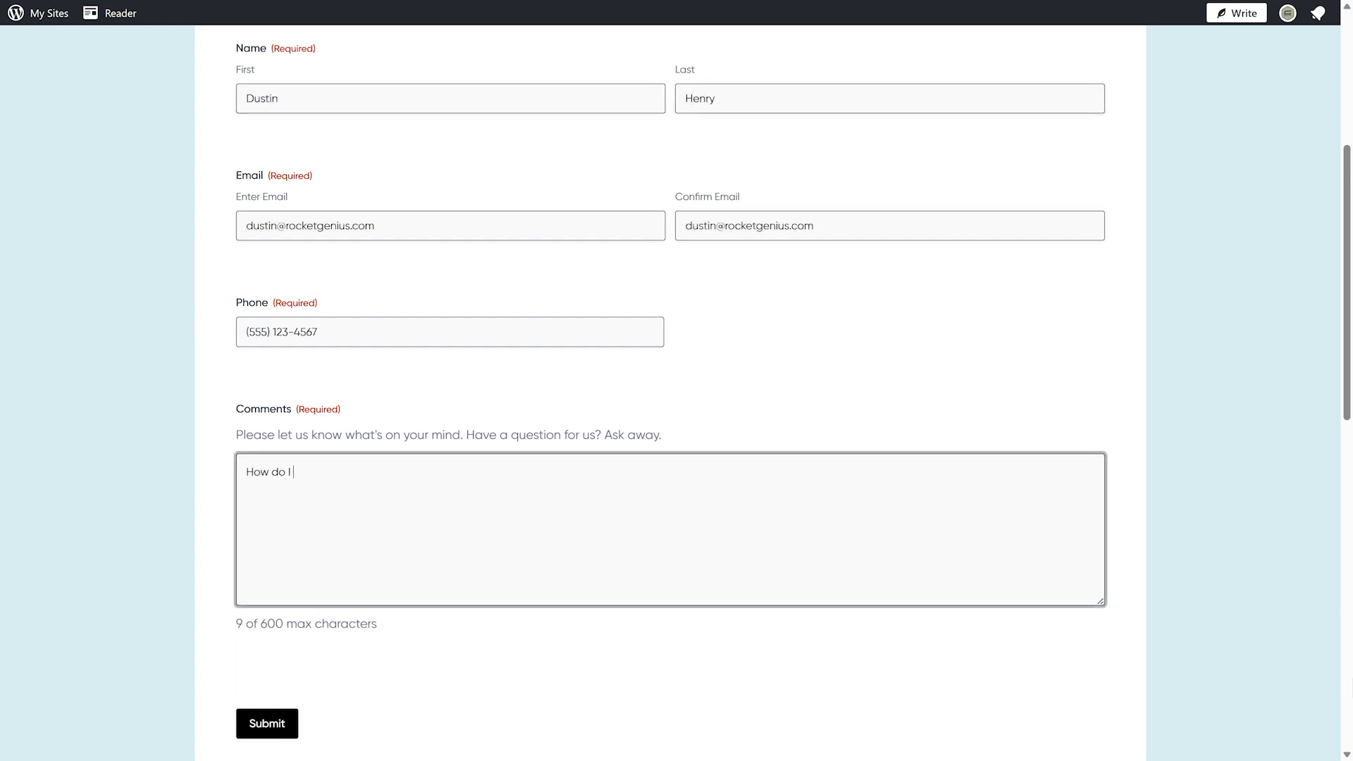
text(get started building)
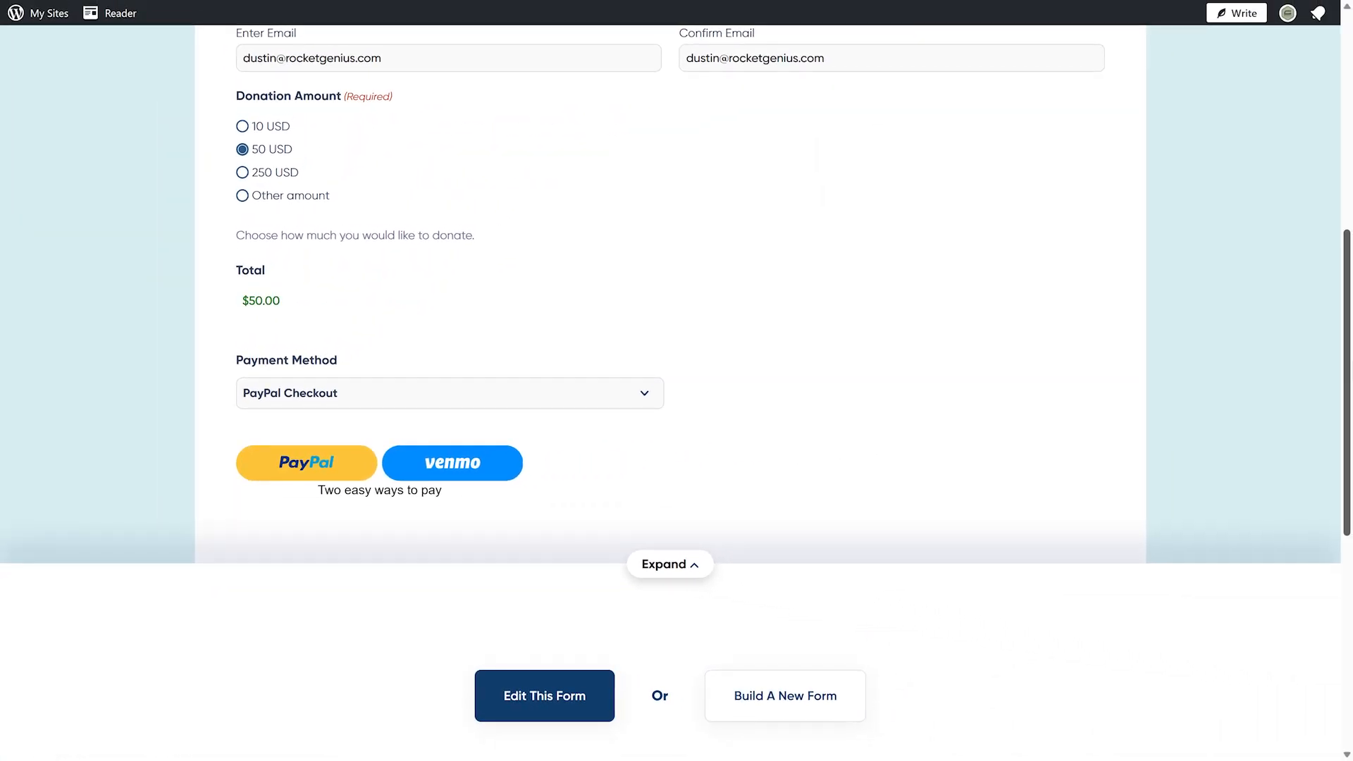
Add a Page break to the eCommerce Form and advance its preview to the second step
click(544, 696)
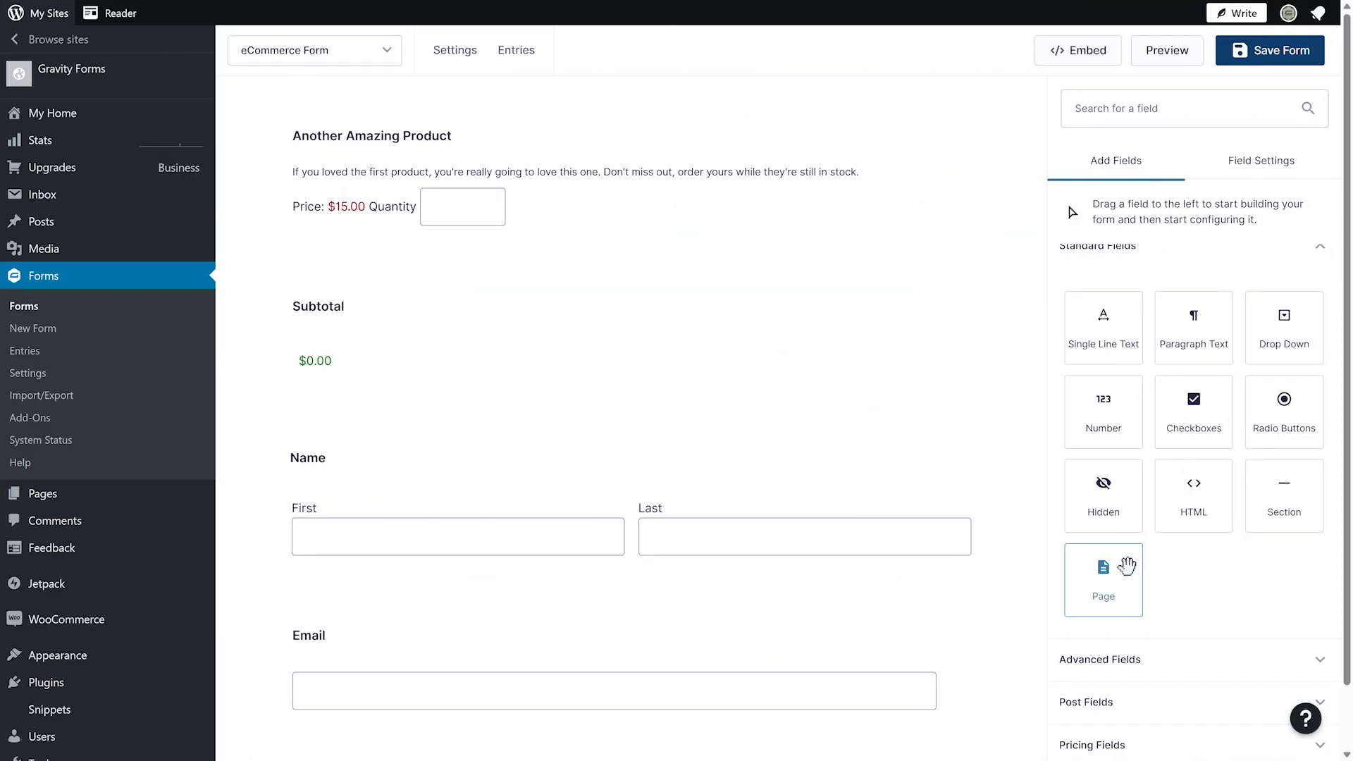
drag(1103, 579, 887, 444)
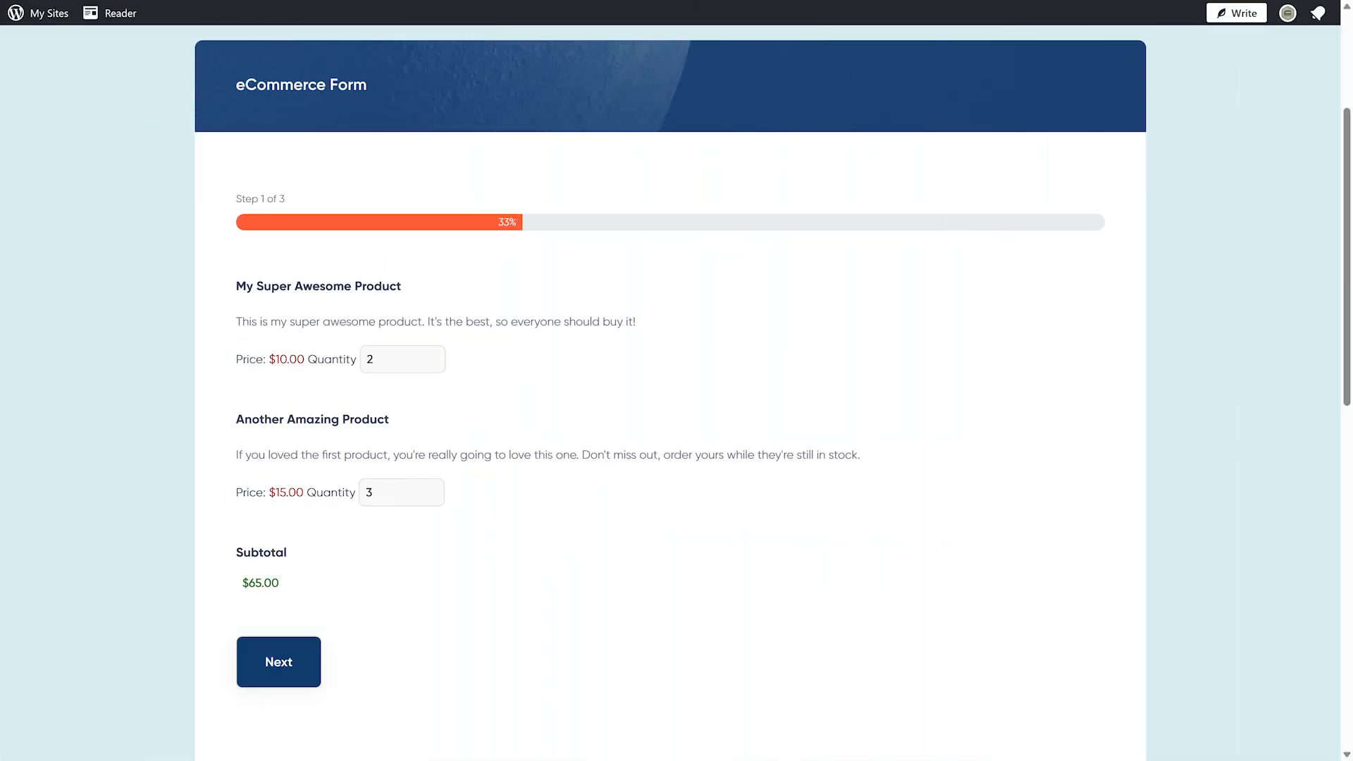
click(279, 663)
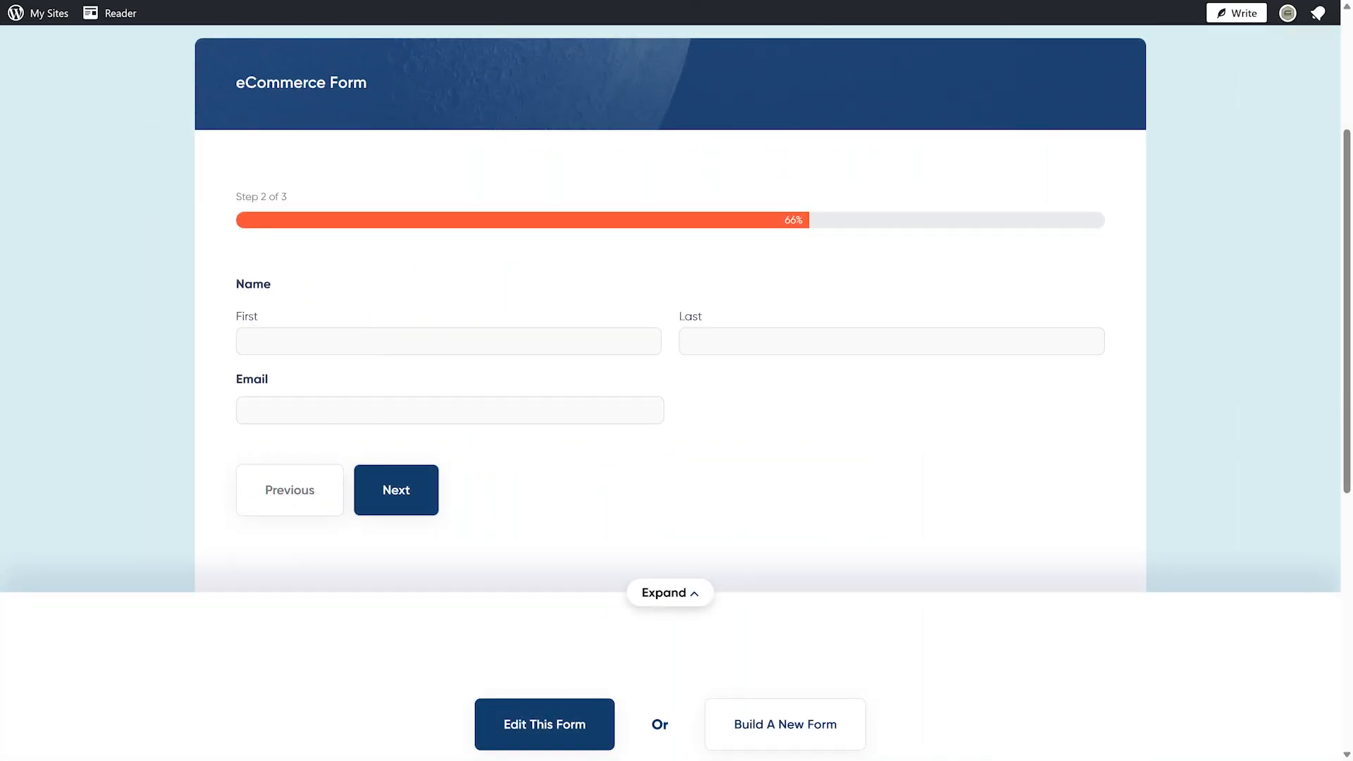
click(396, 491)
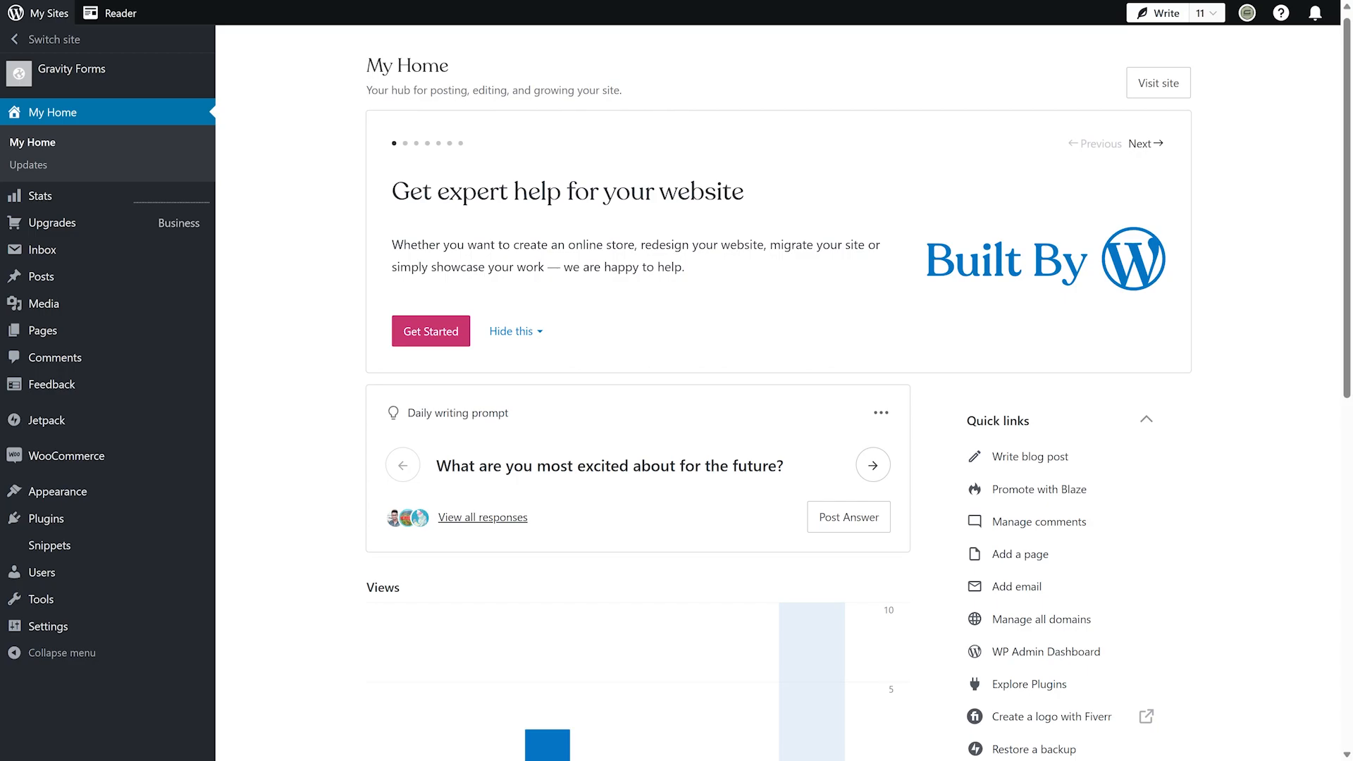
mouse_move(47, 519)
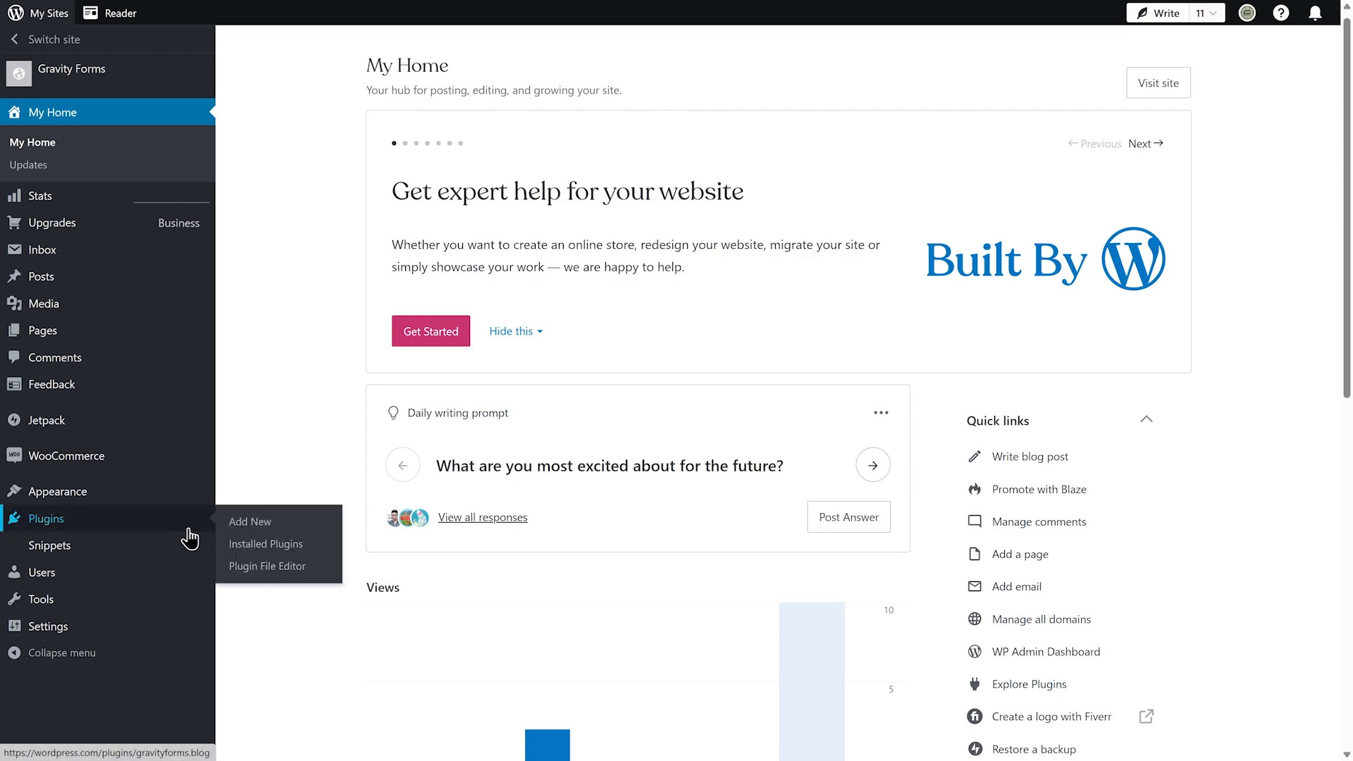
Find the Gravity Forms plugin under Add New and activate it on the site
click(250, 521)
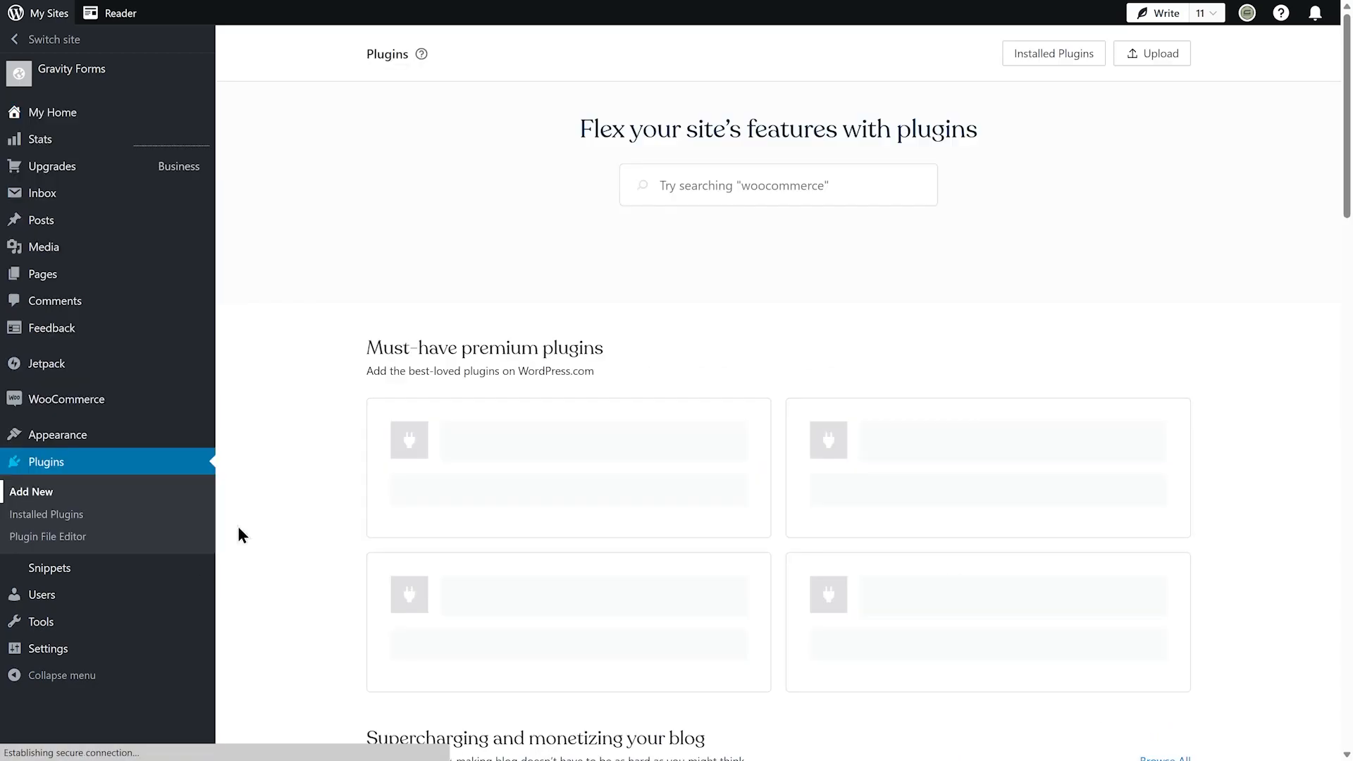
text(Grav)
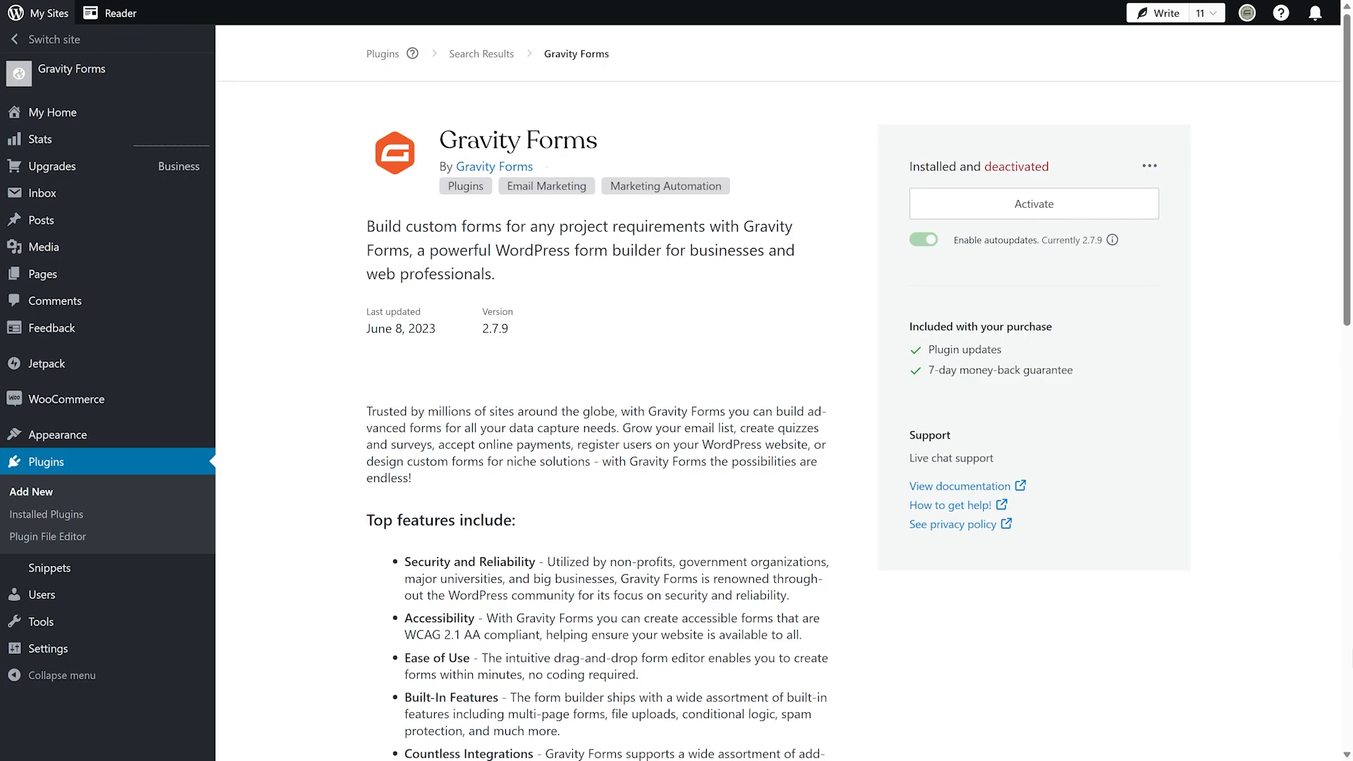
click(1035, 203)
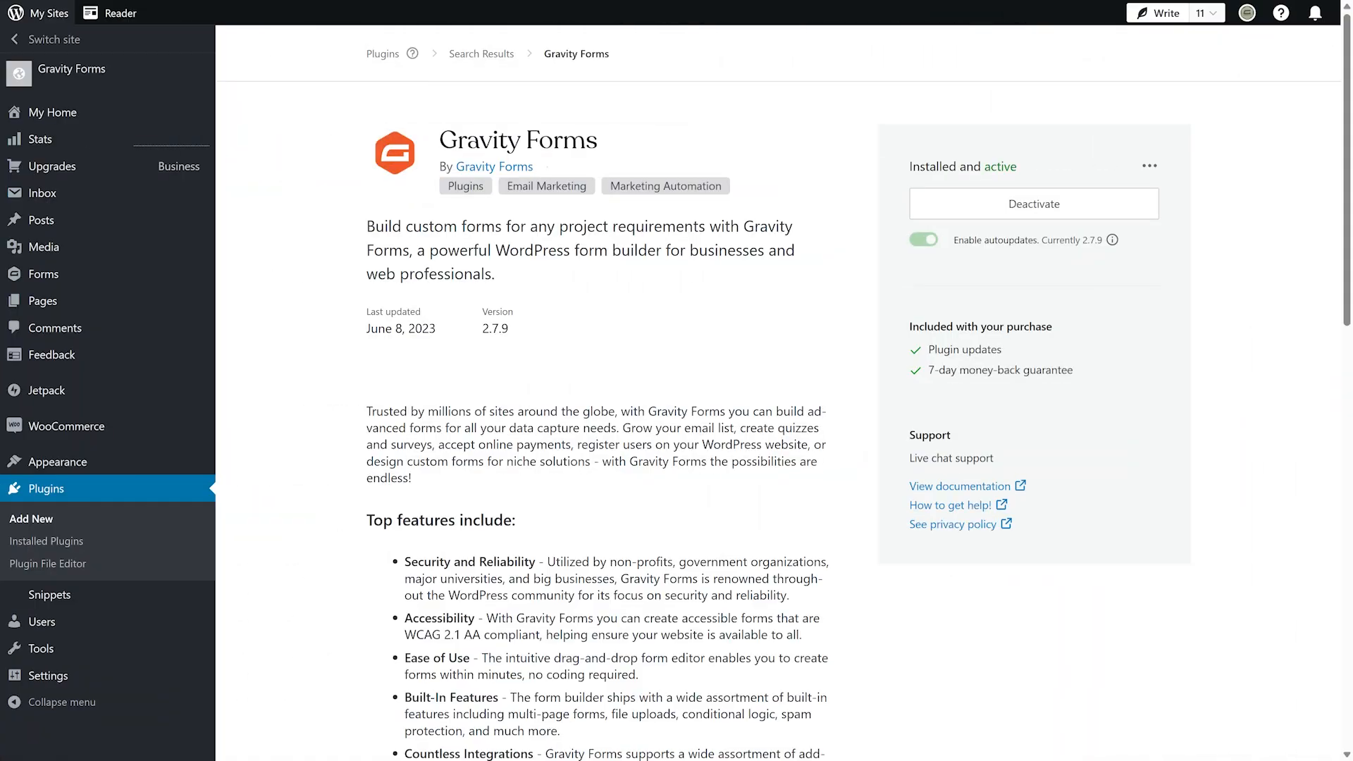
mouse_move(234, 290)
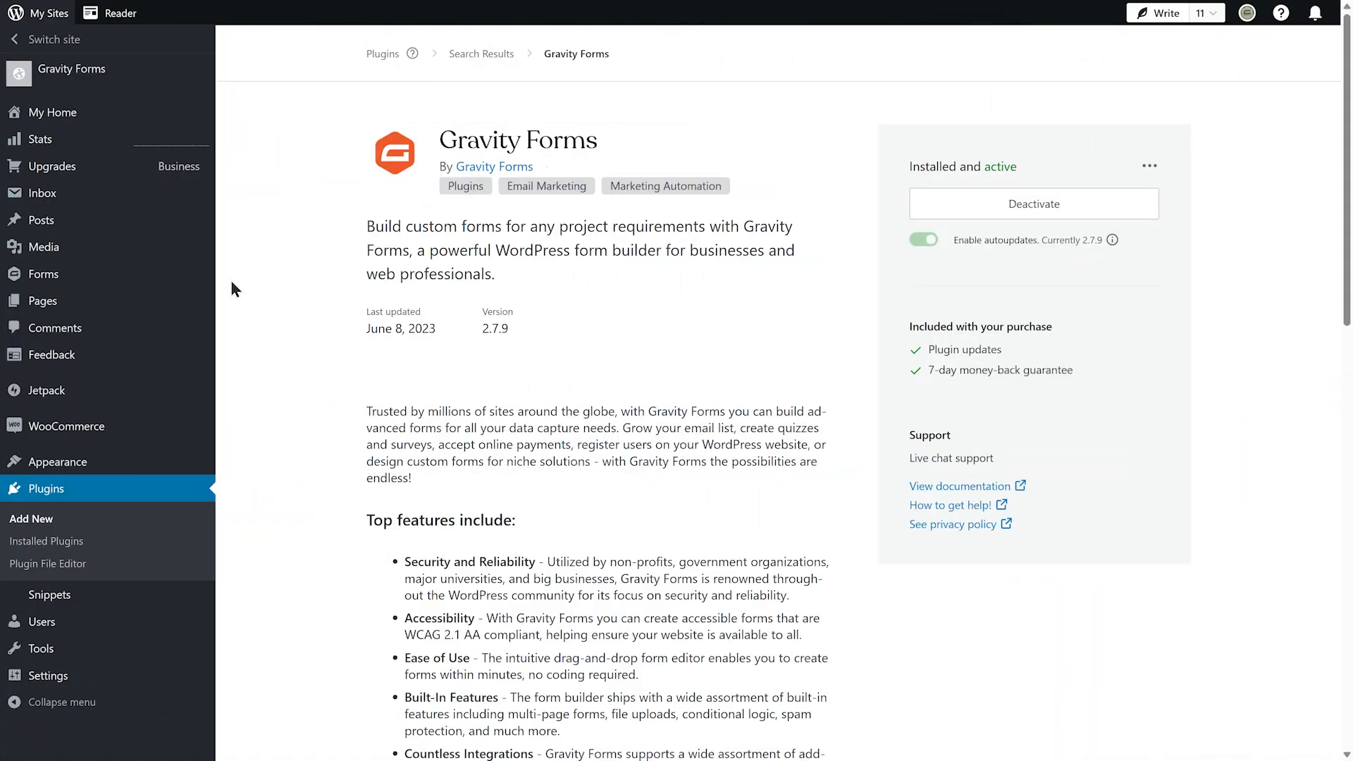
mouse_move(43, 273)
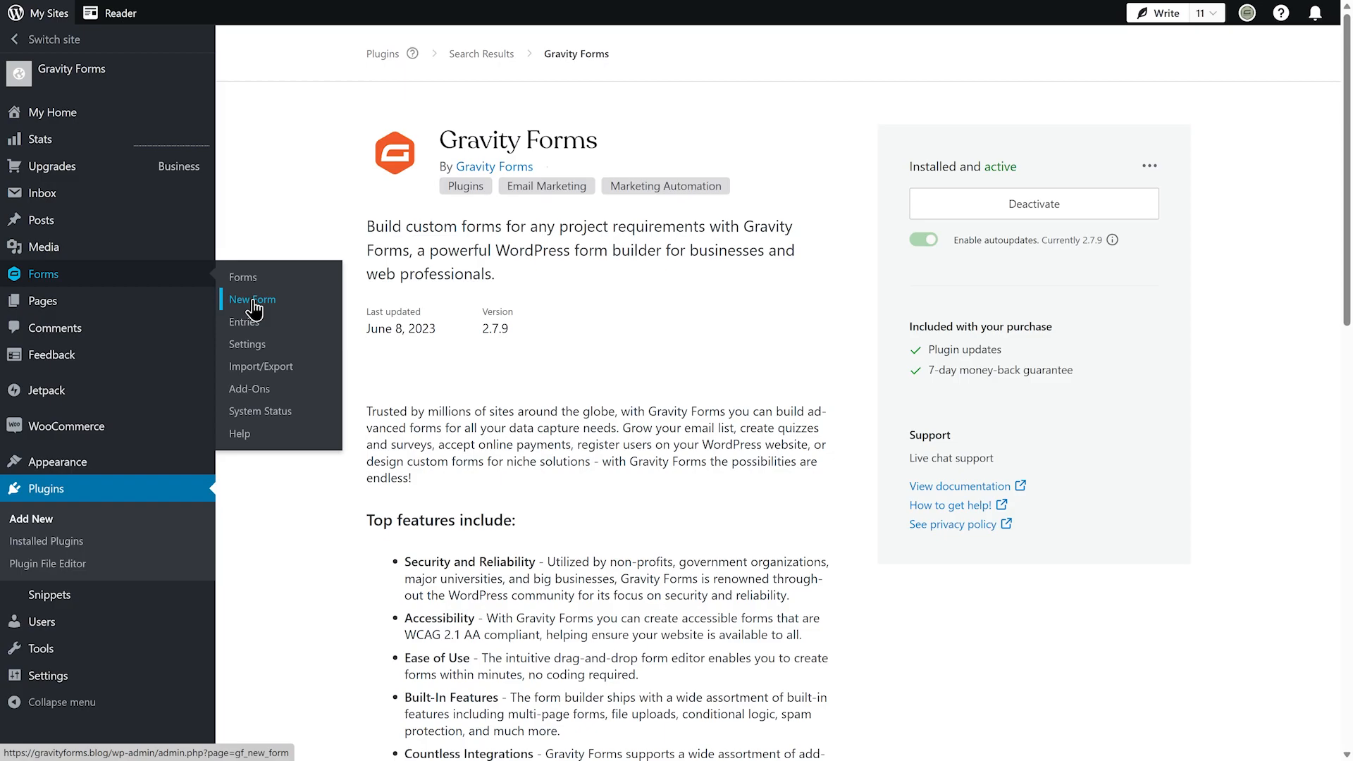
Create a new form from the Simple Contact Form template with a half-width Phone field
click(251, 298)
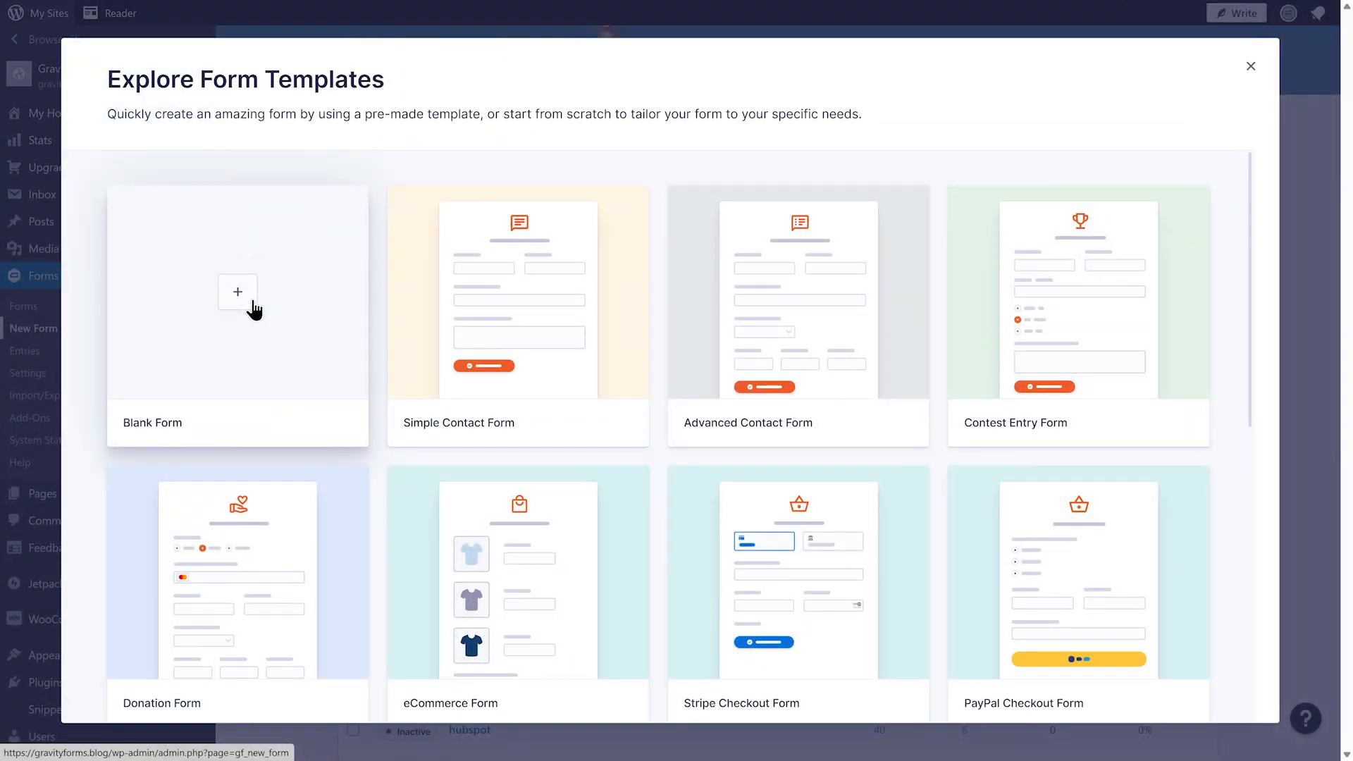
mouse_move(517, 309)
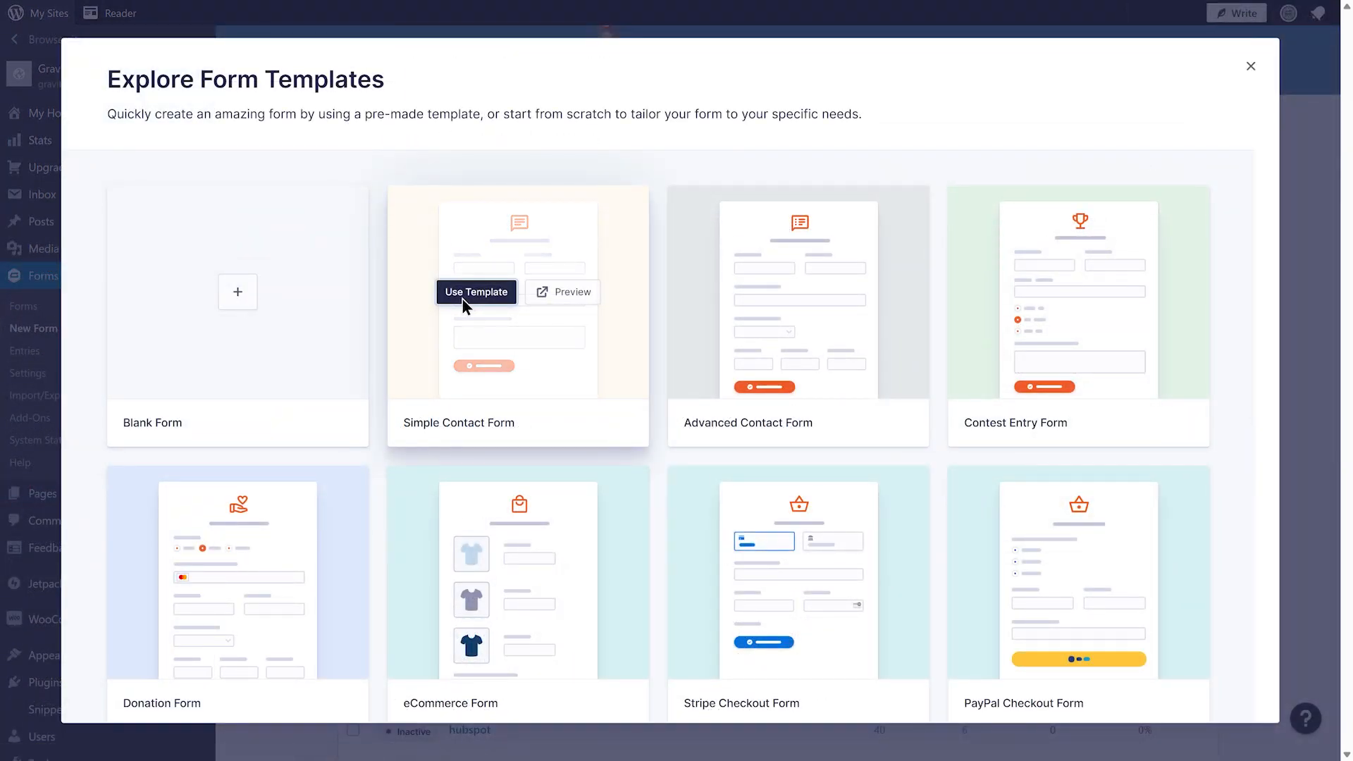
click(476, 292)
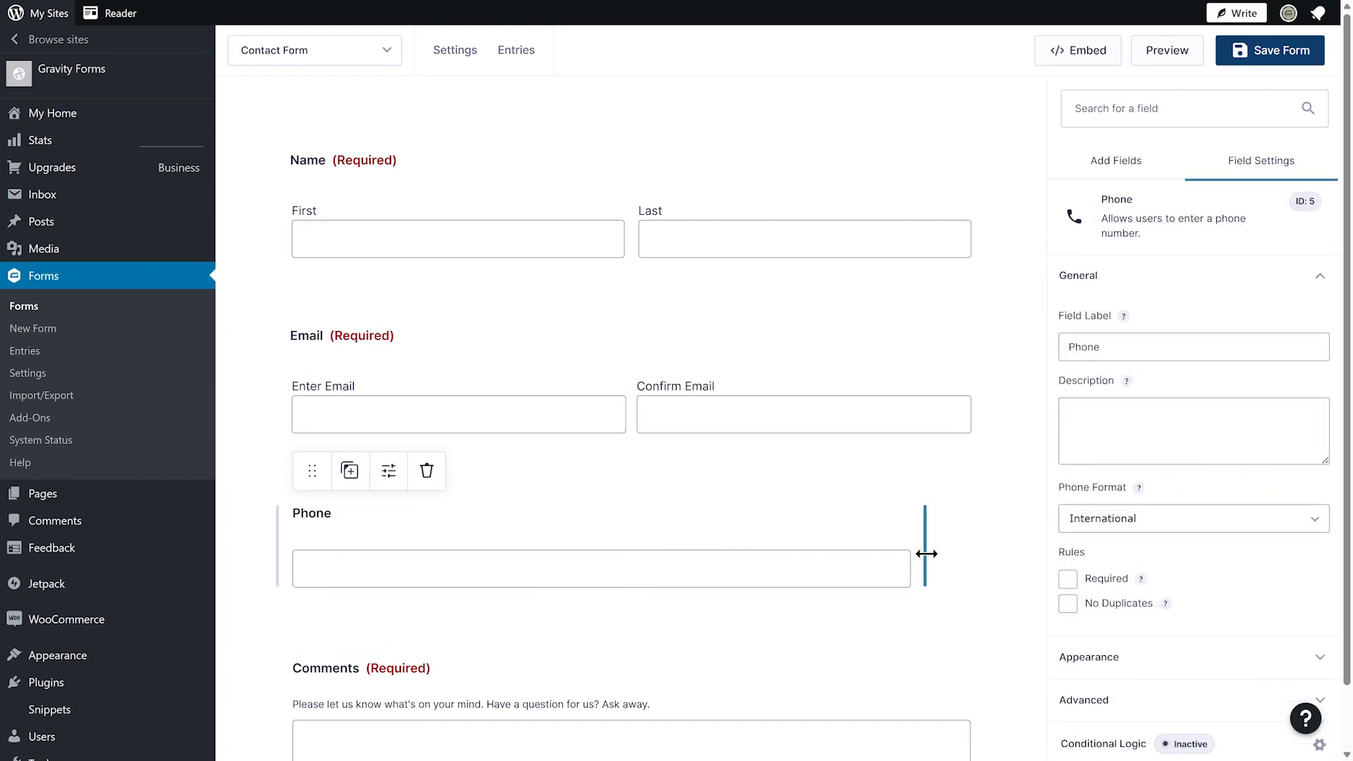
drag(925, 552, 626, 548)
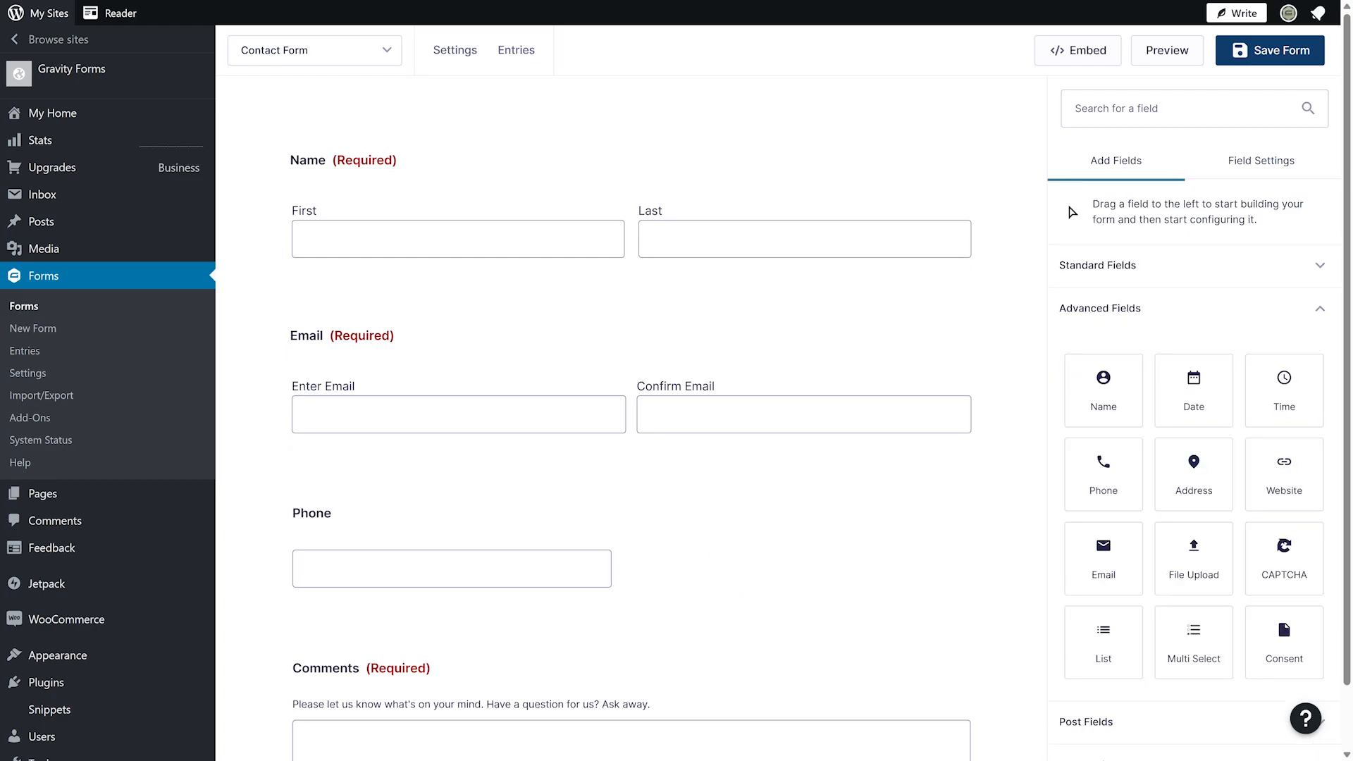
Set the Phone field to the (###) ###-#### format and make it required
click(451, 568)
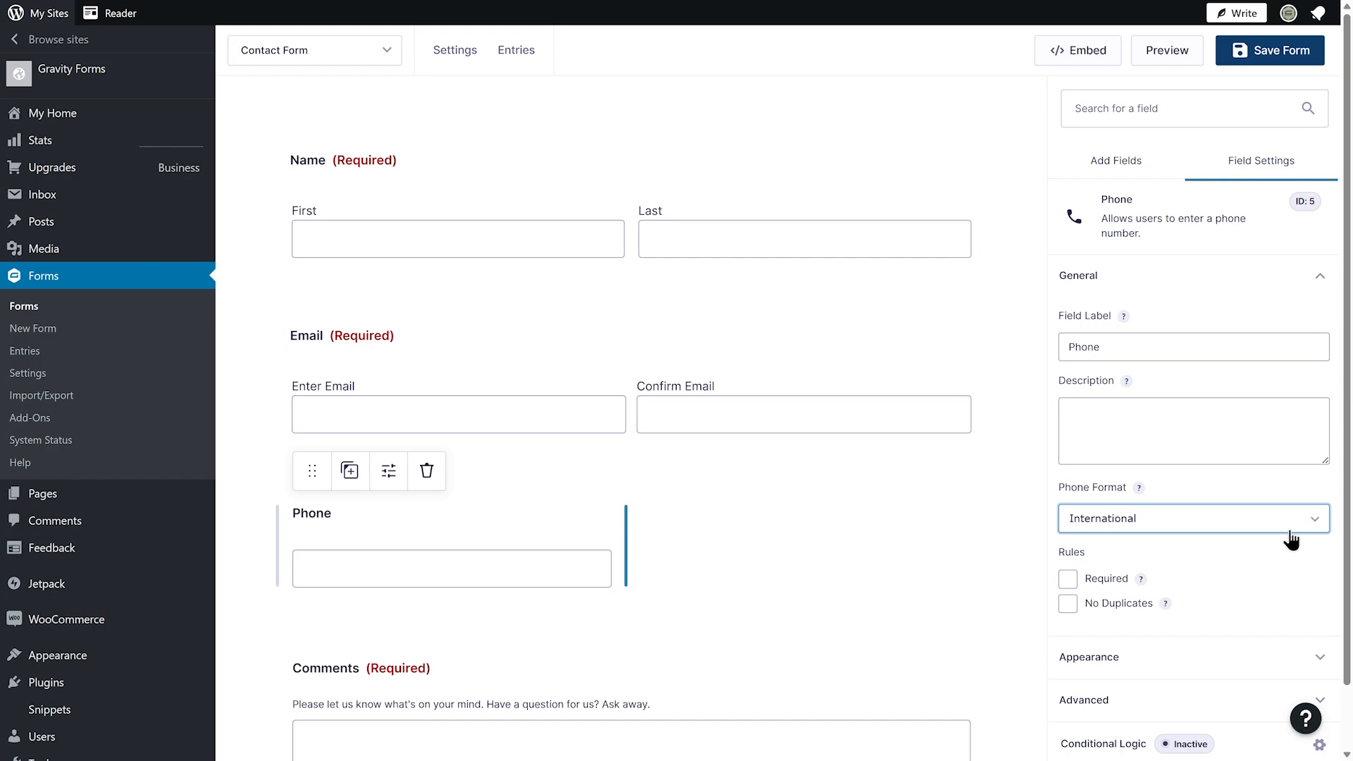
click(1194, 518)
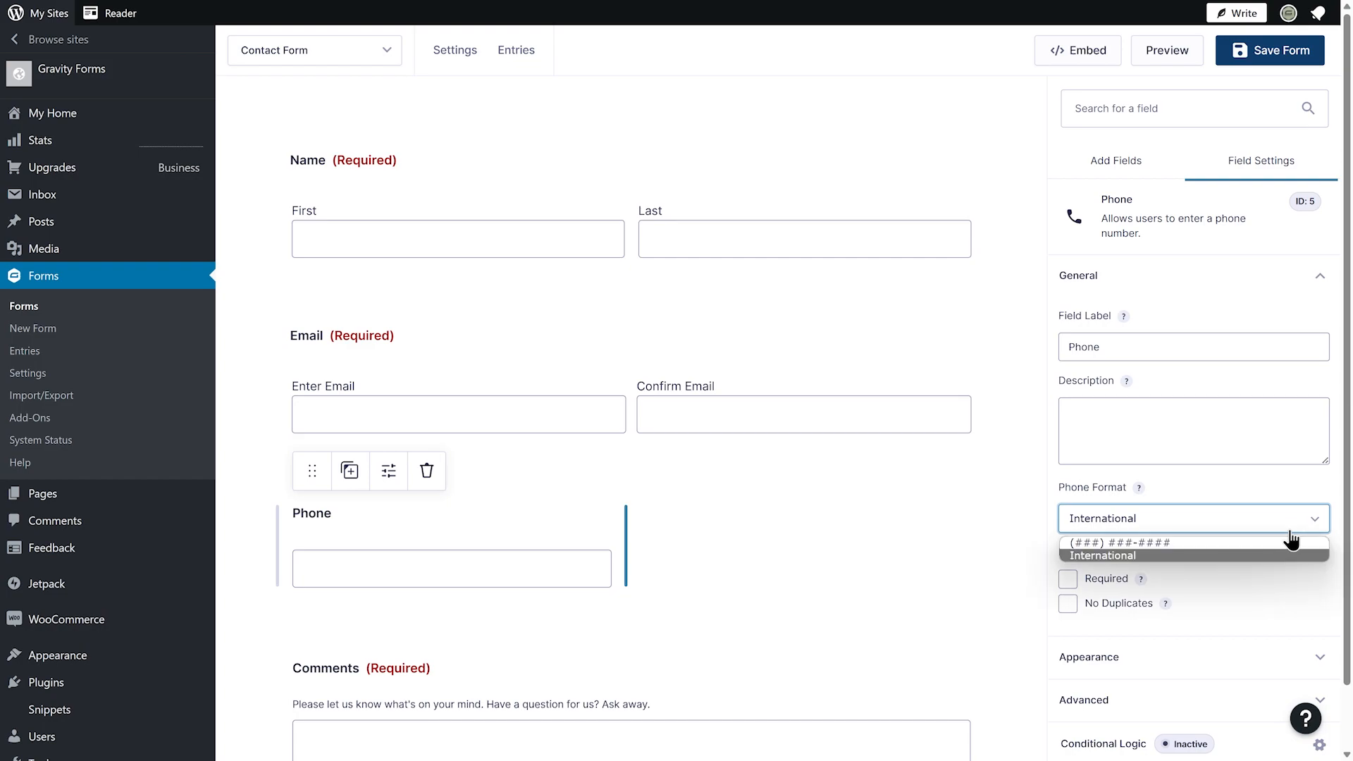
click(1067, 580)
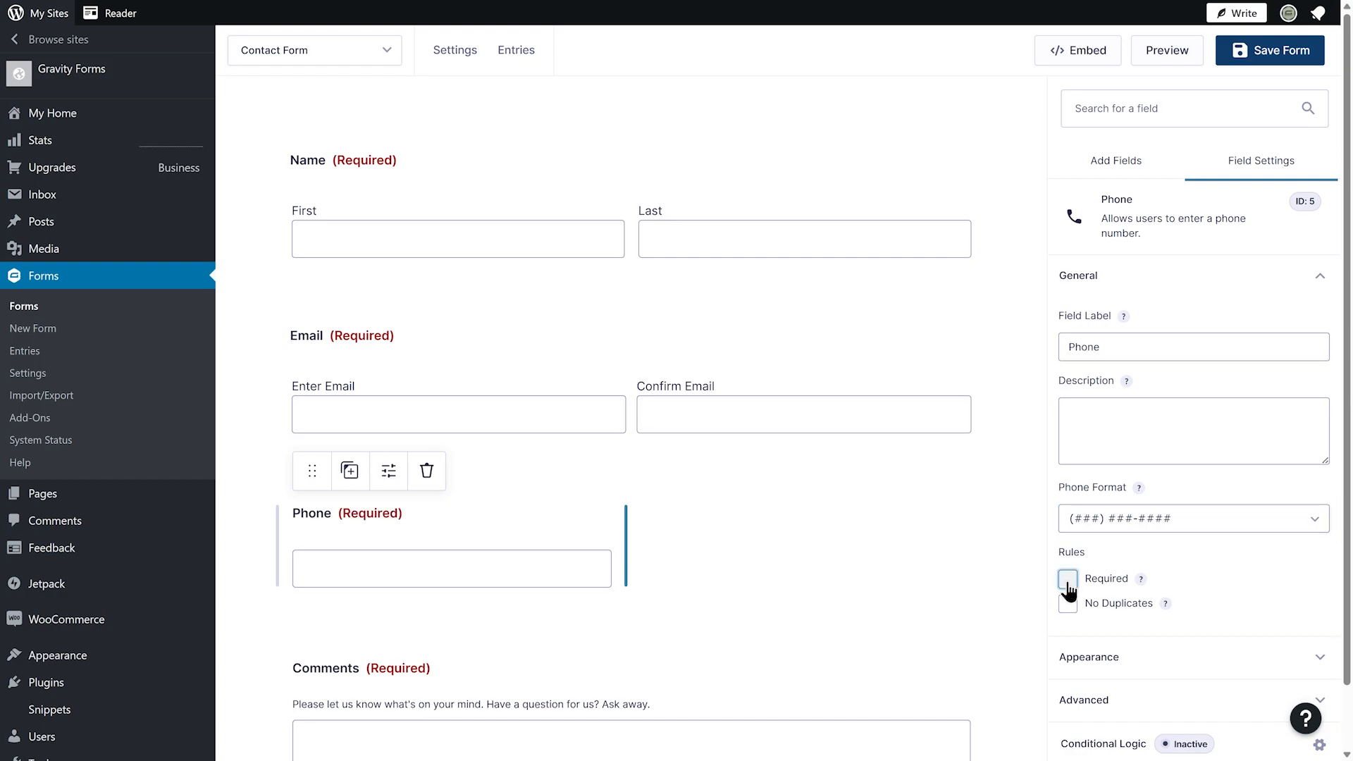
click(1067, 581)
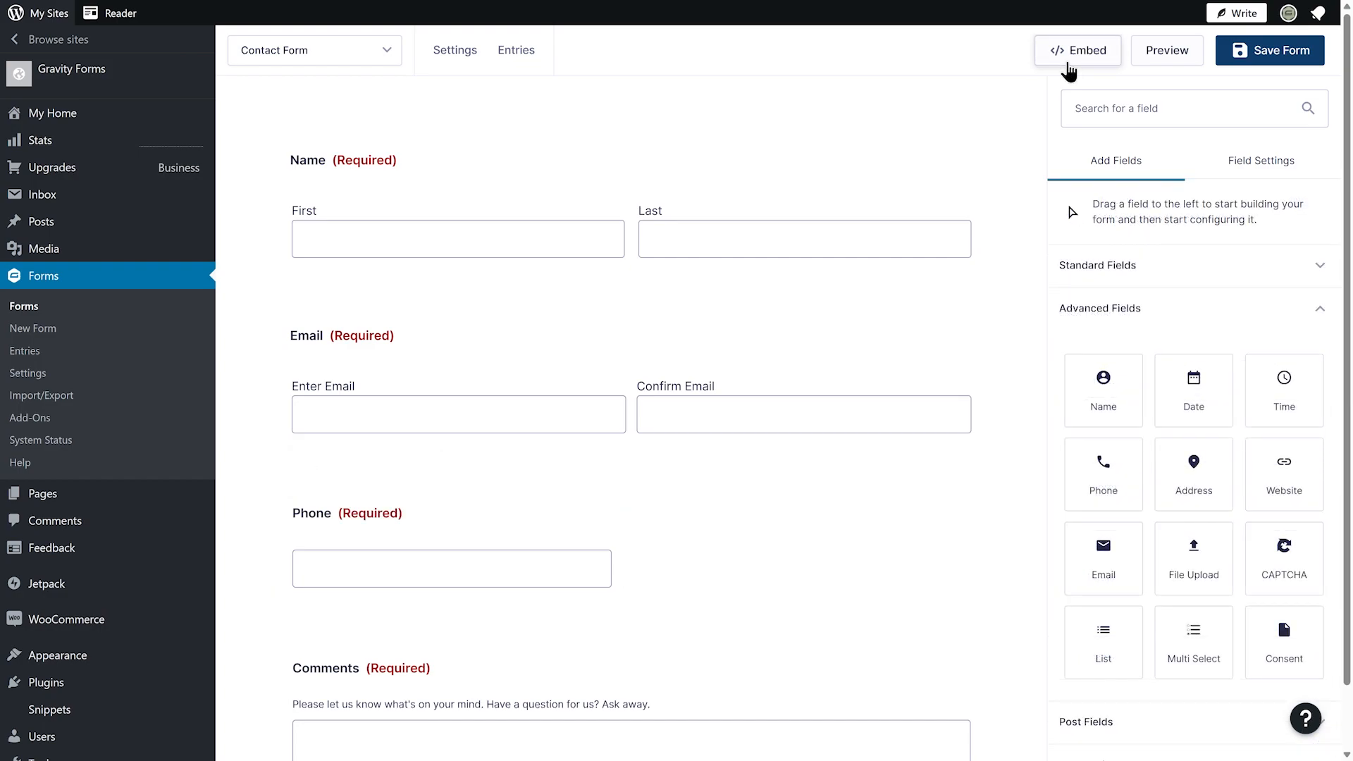
Embed the form on a new page named 'Contact Form' via Create New
click(1076, 51)
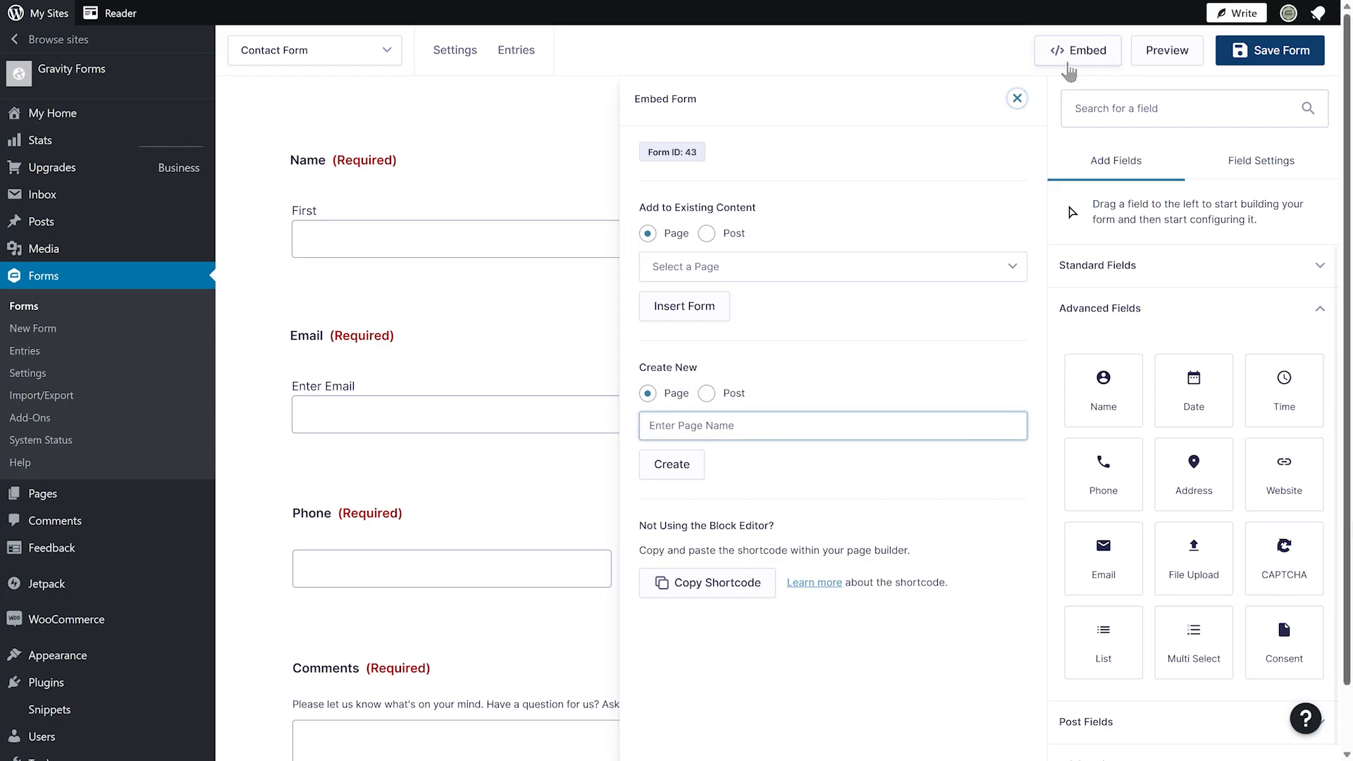
text(Contact Form)
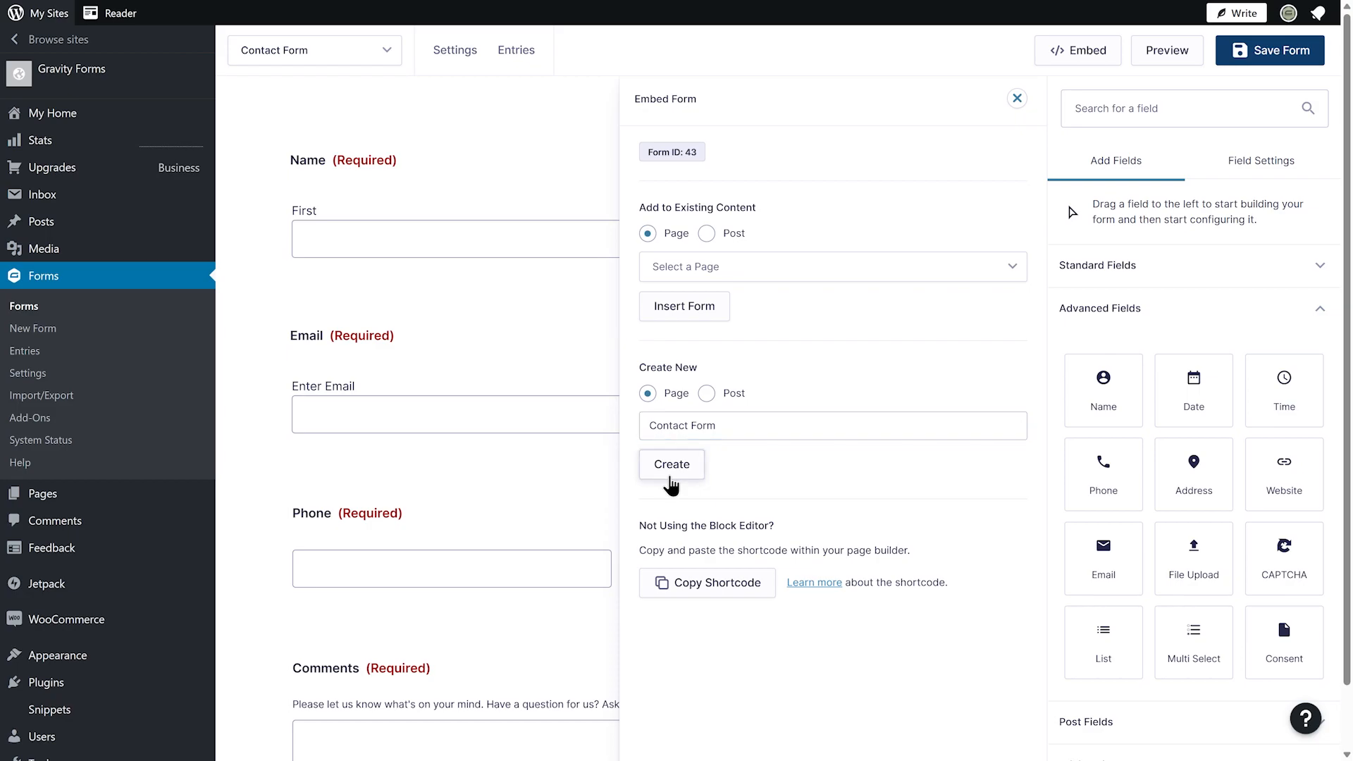
click(671, 466)
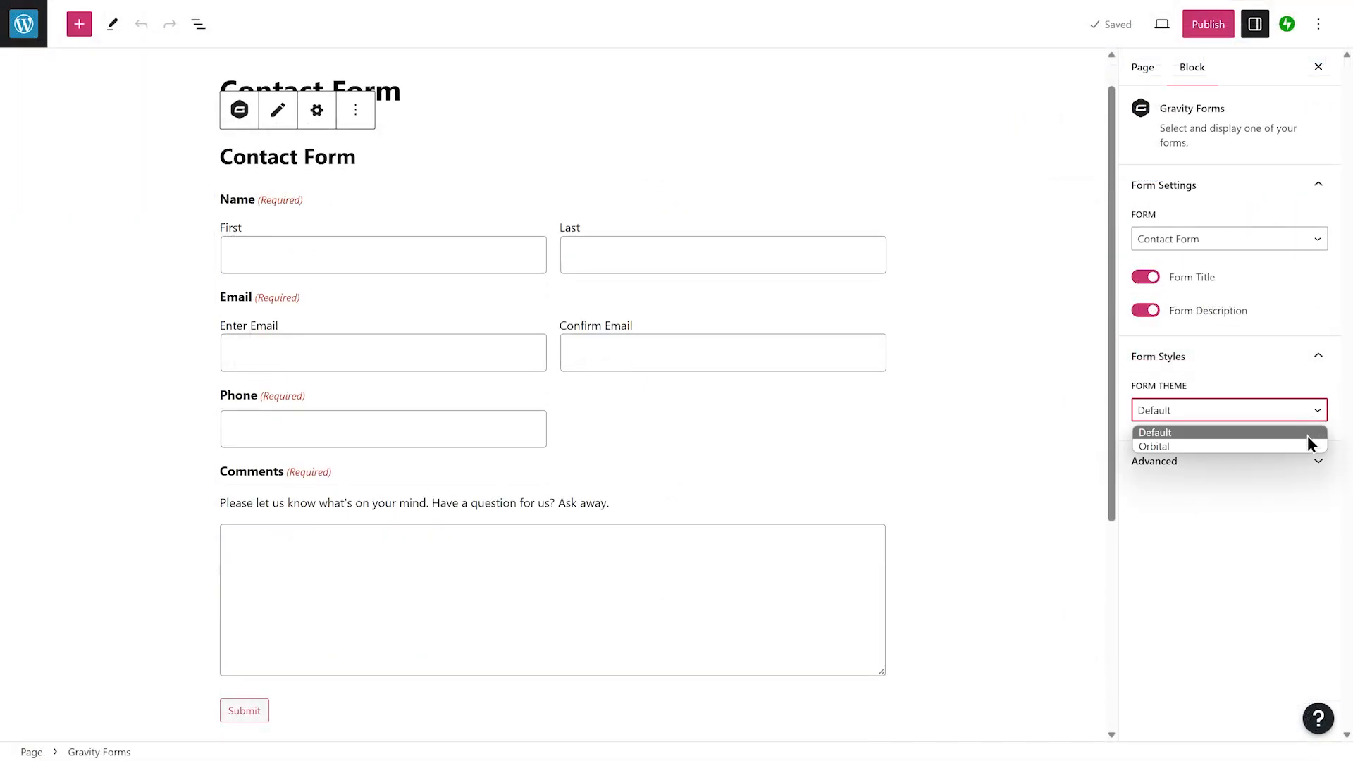
Switch the embedded form to the Orbital theme and publish the page
click(1154, 445)
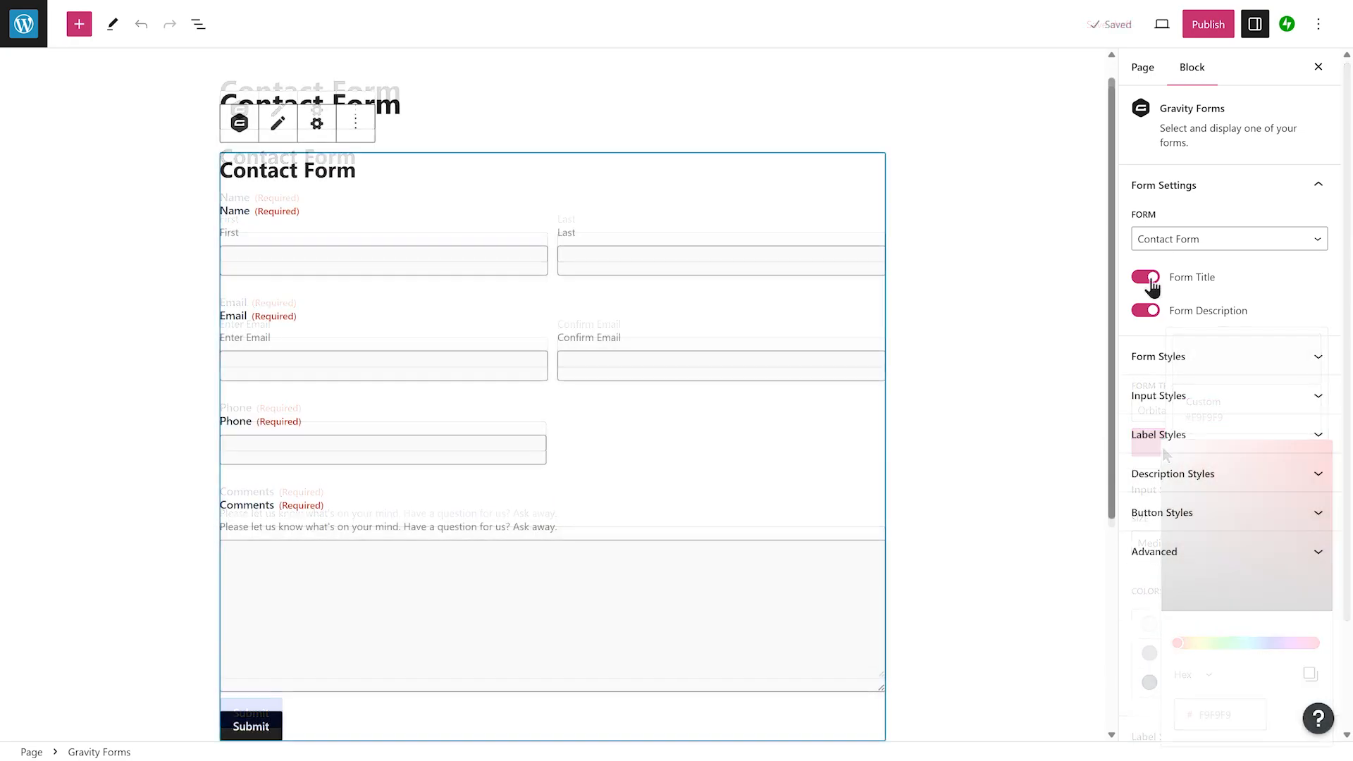
click(1206, 22)
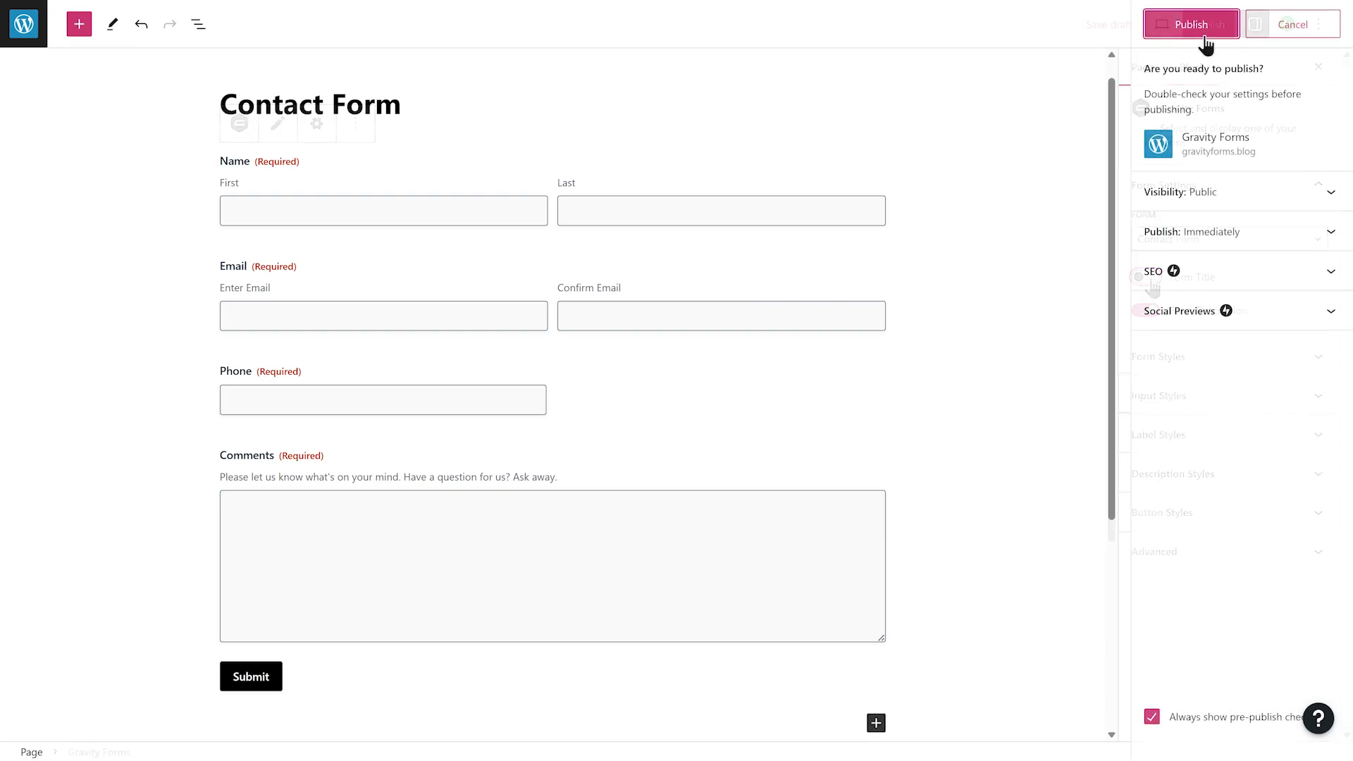
click(1187, 24)
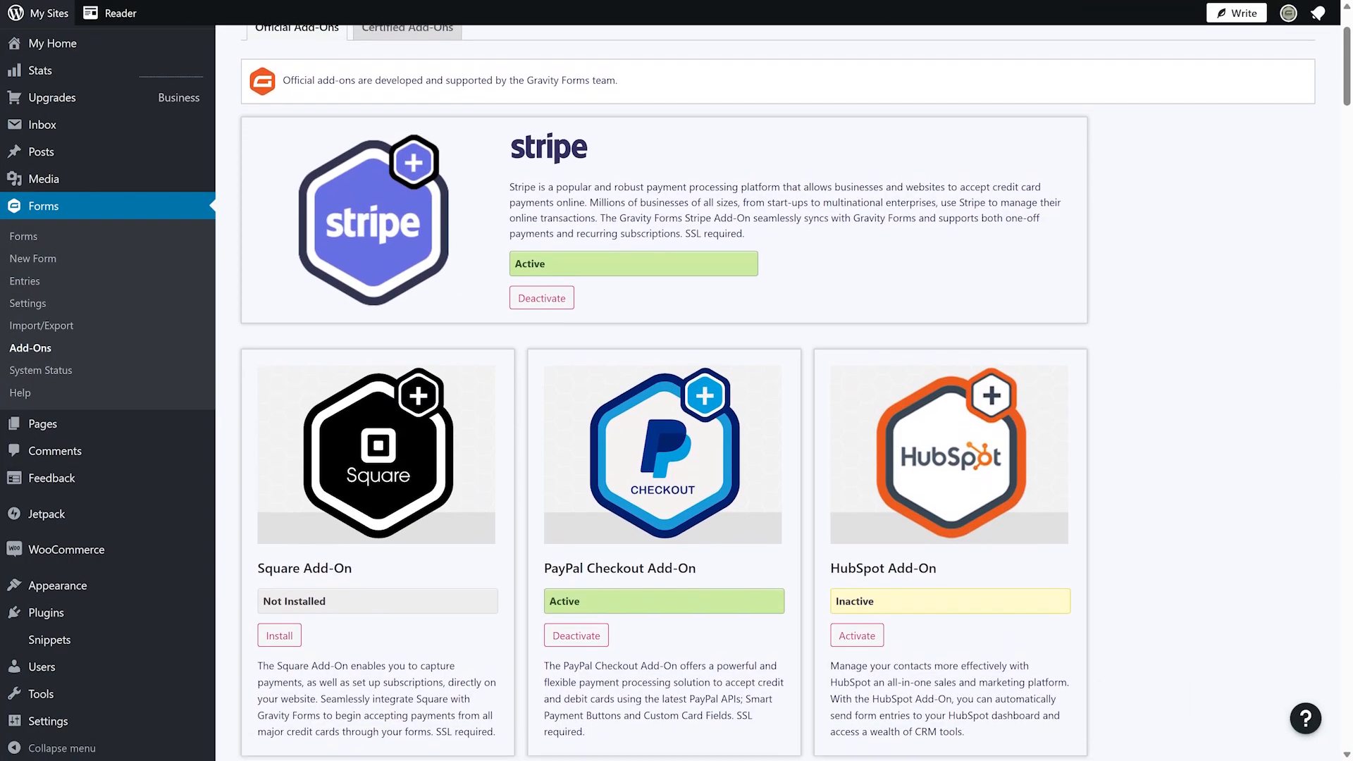
Scroll down through the official add-ons list past Stripe, PayPal Checkout and HubSpot
scroll(down, 3)
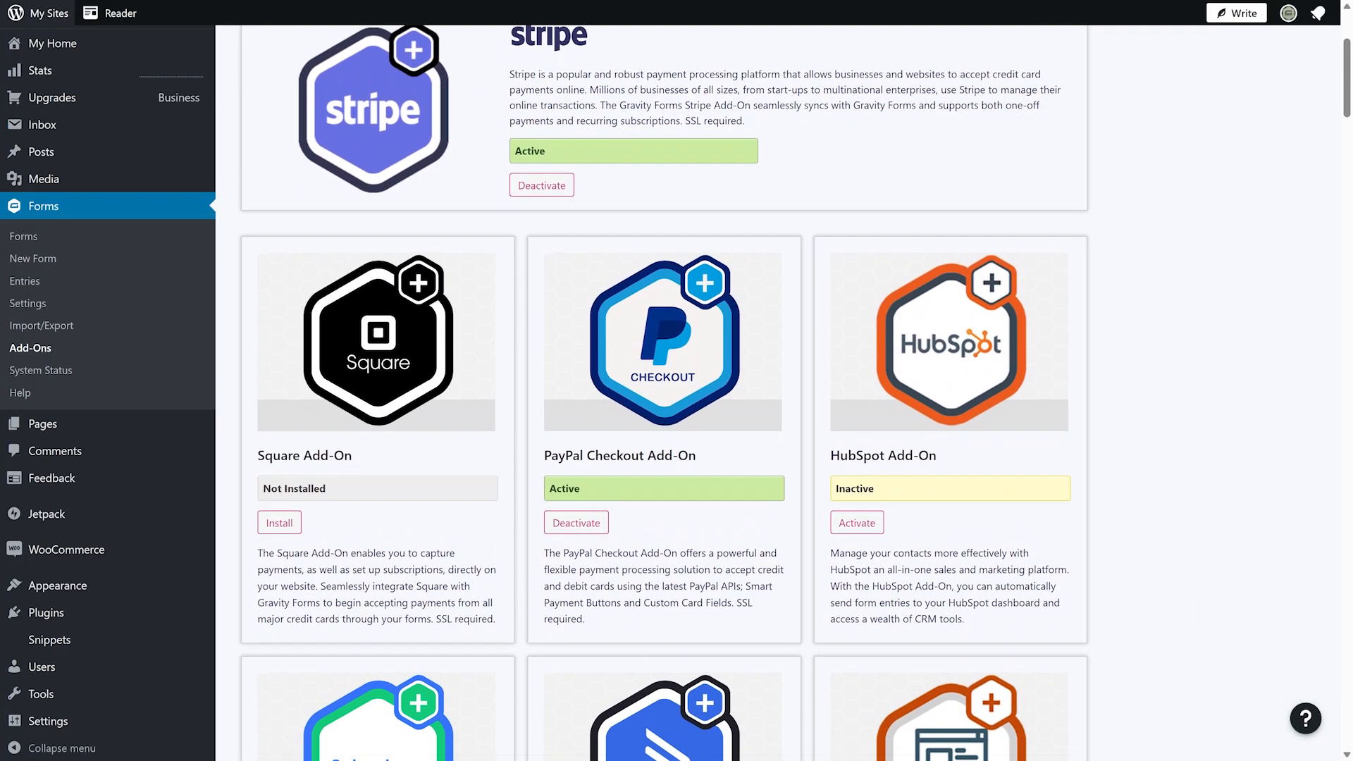
scroll(down, 3)
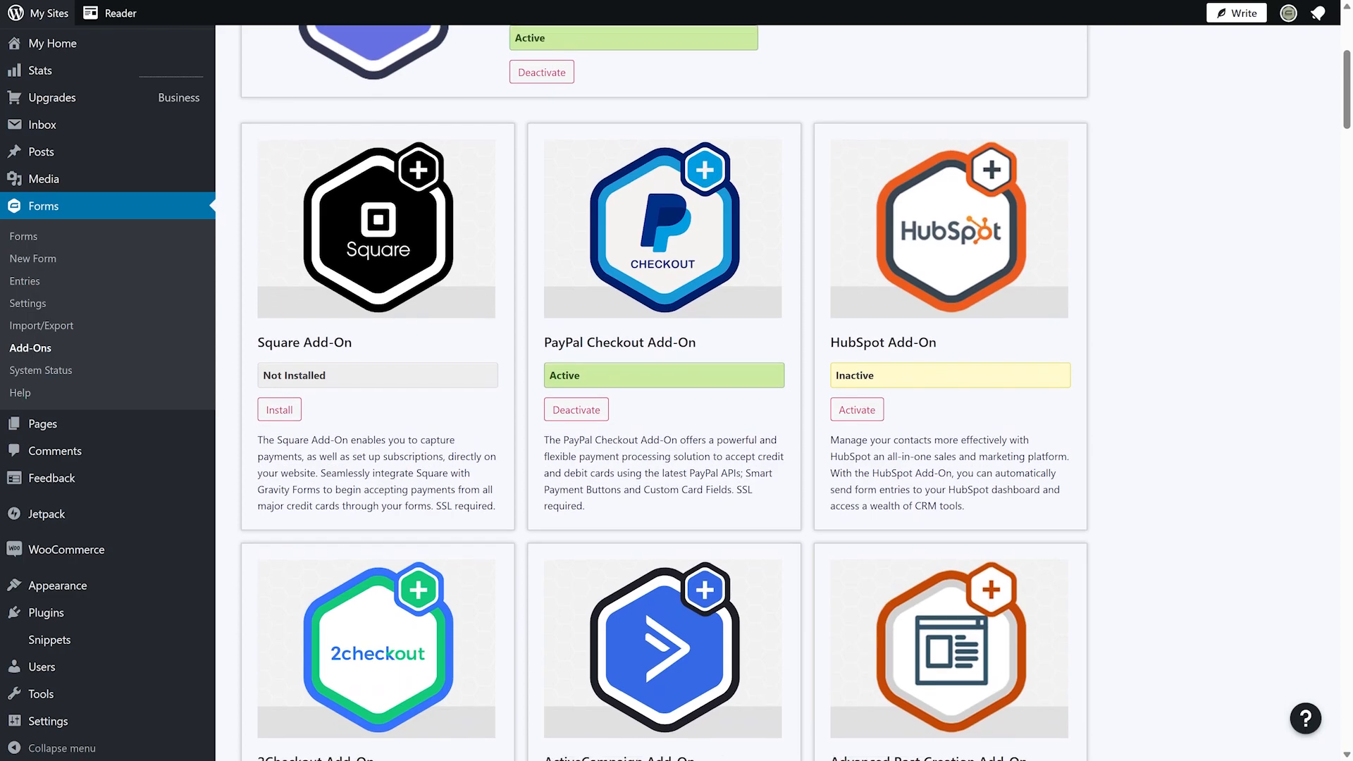
scroll(down, 3)
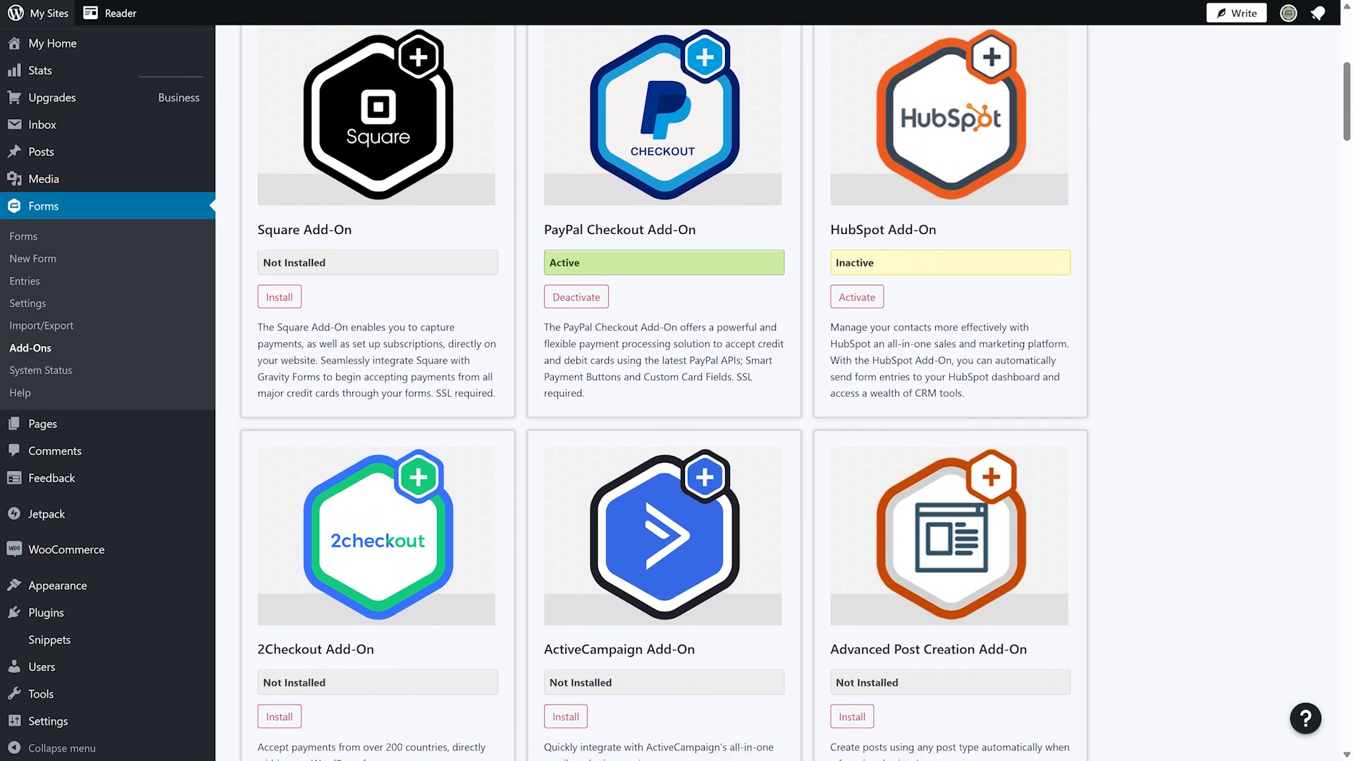
scroll(down, 3)
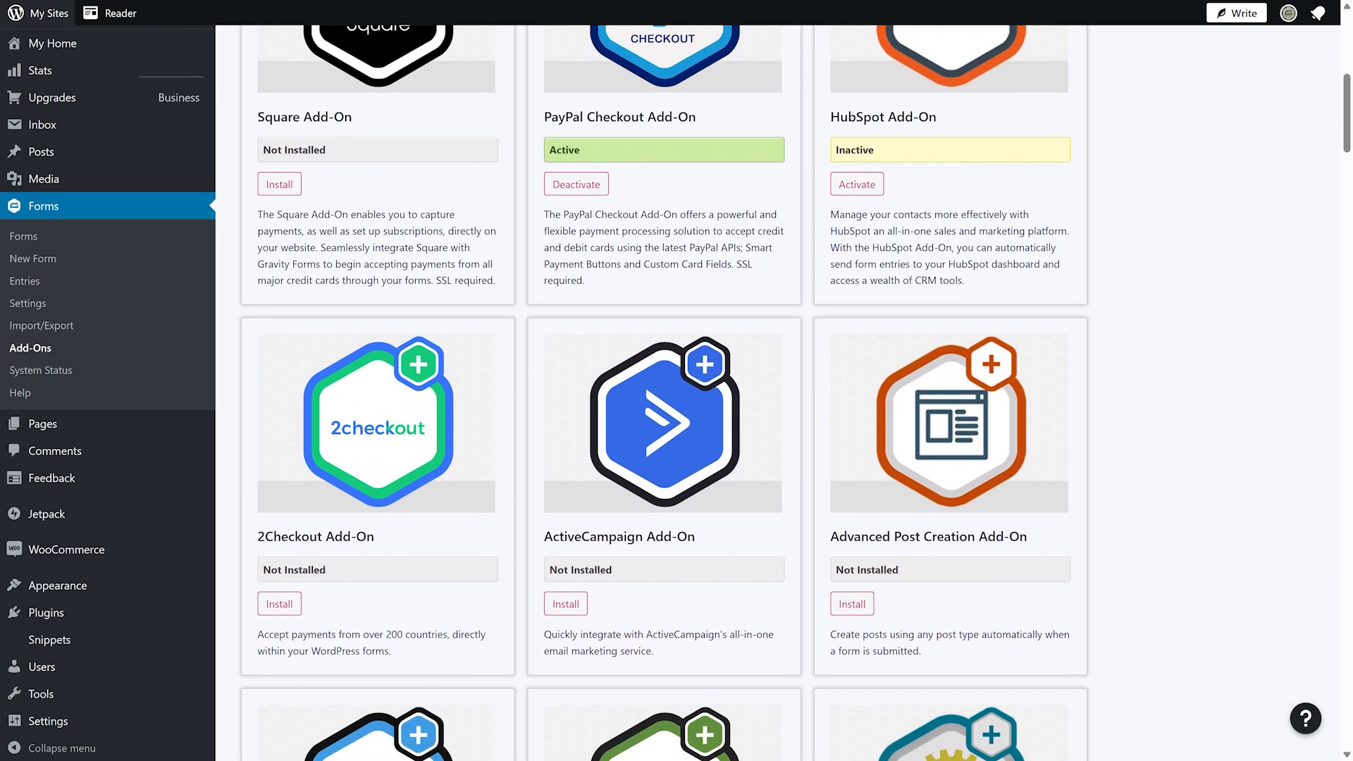